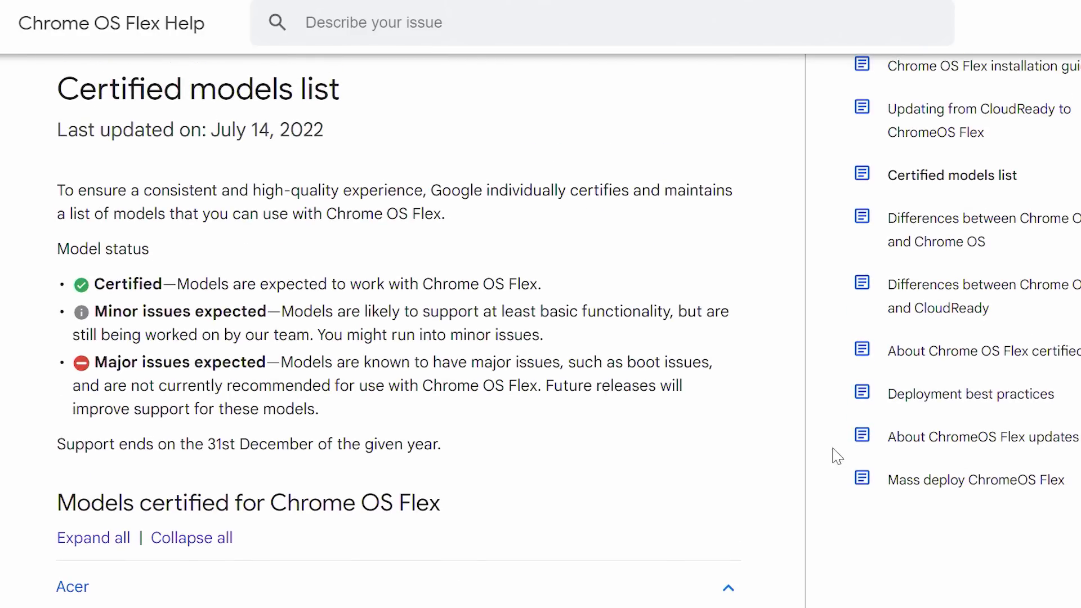
mouse_move(705, 275)
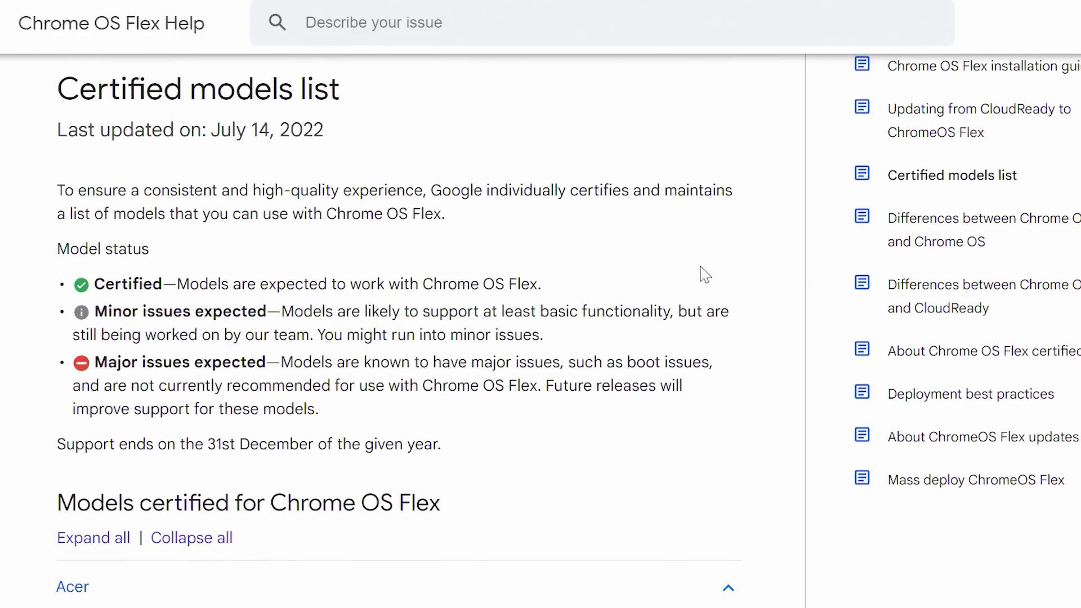
mouse_move(589, 296)
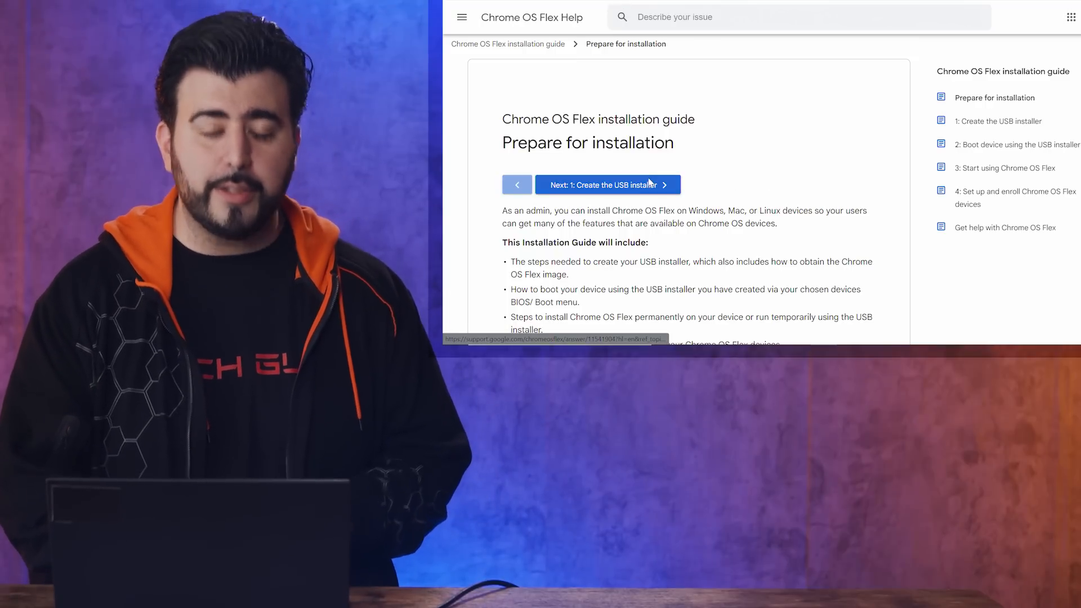
- From the guide's Create the USB installer step, follow the Chrome web store link to Chromebook Recovery Utility
click(608, 183)
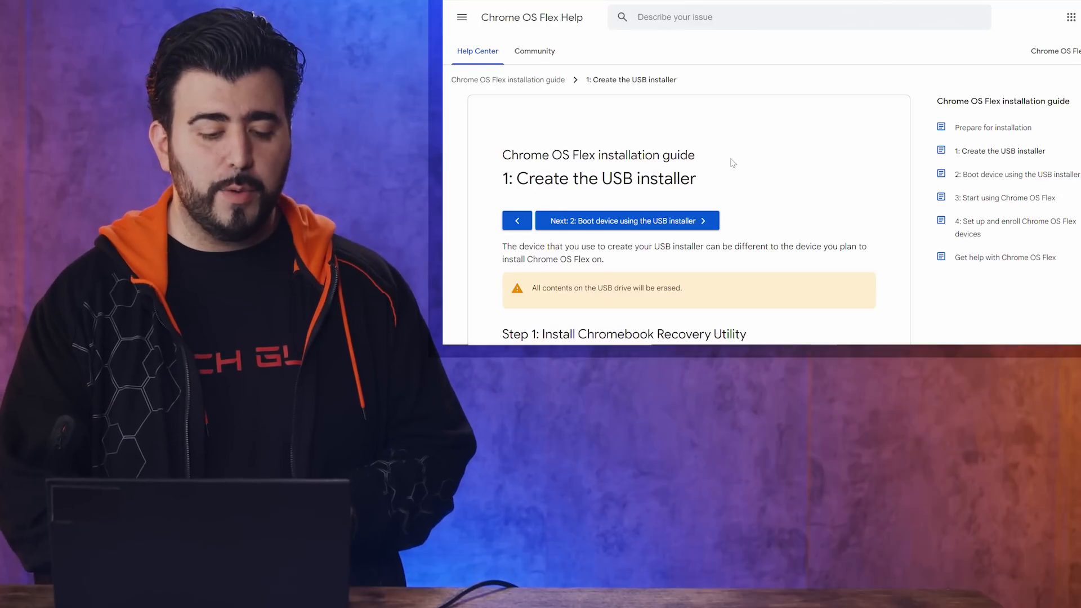
scroll(down, 3)
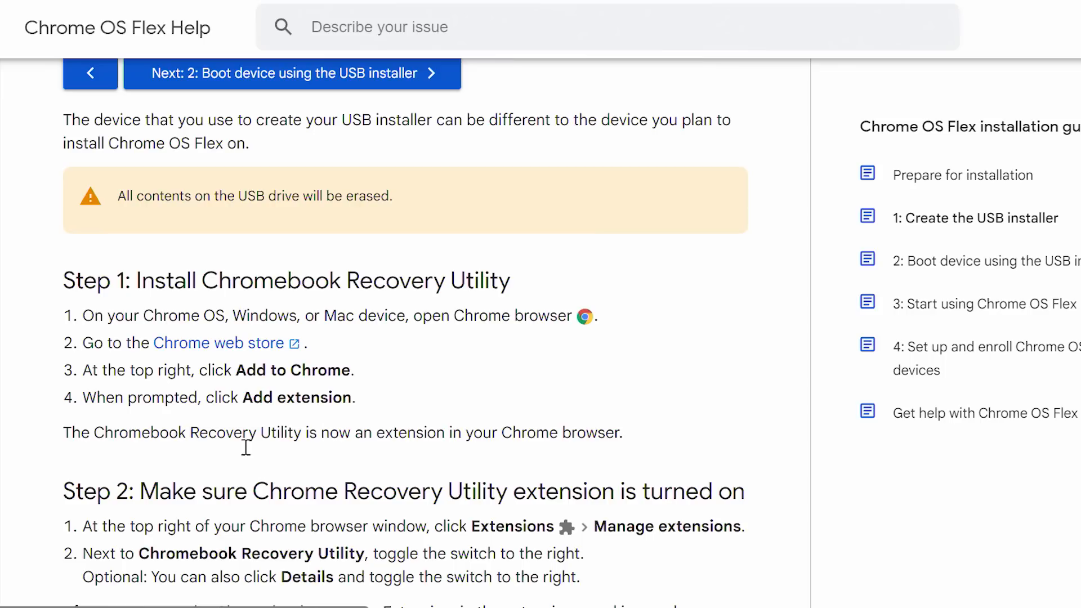
click(221, 343)
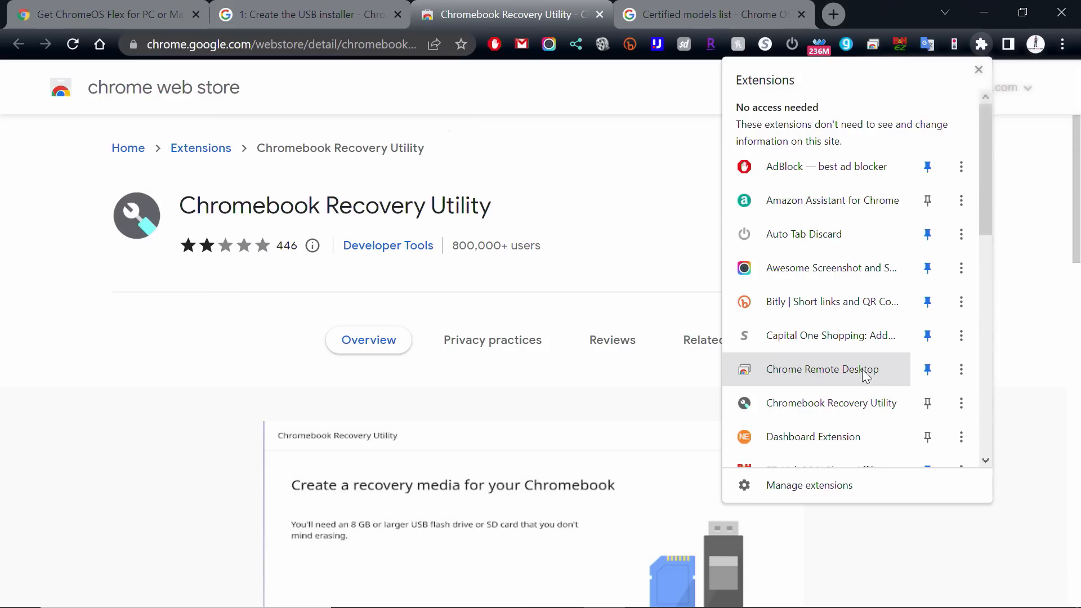
mouse_move(847, 403)
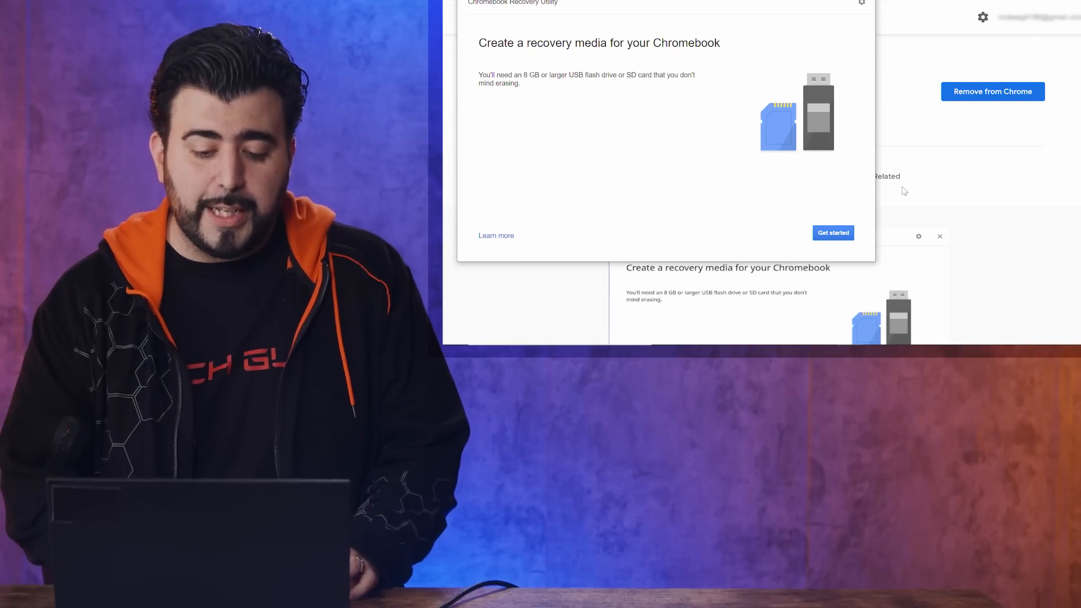
- Start recovery media creation and pick Google Chrome OS Flex / Chrome OS Flex from the model list
click(832, 232)
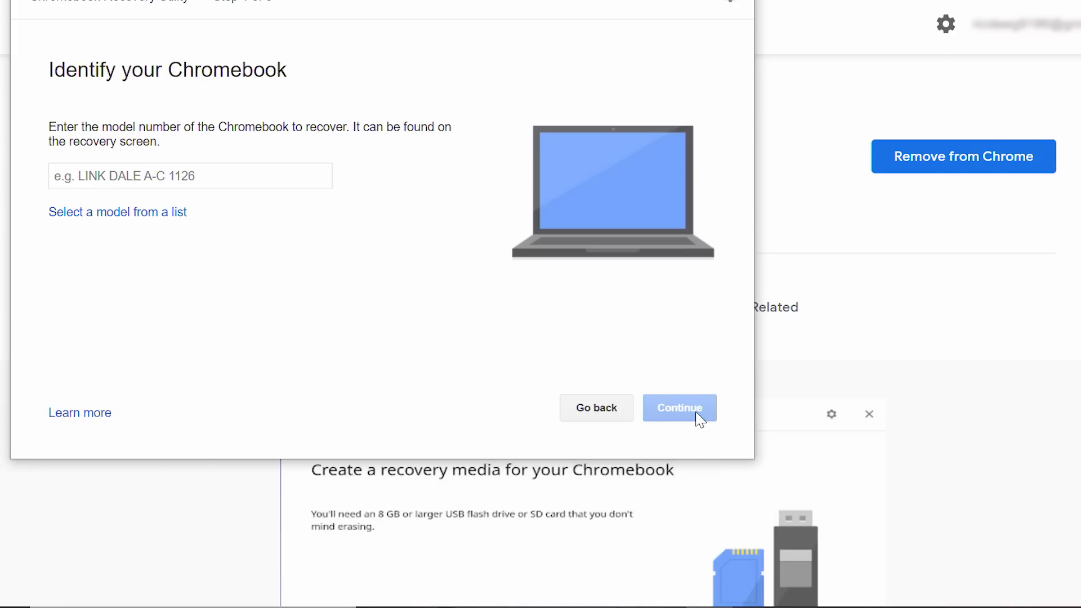
click(117, 212)
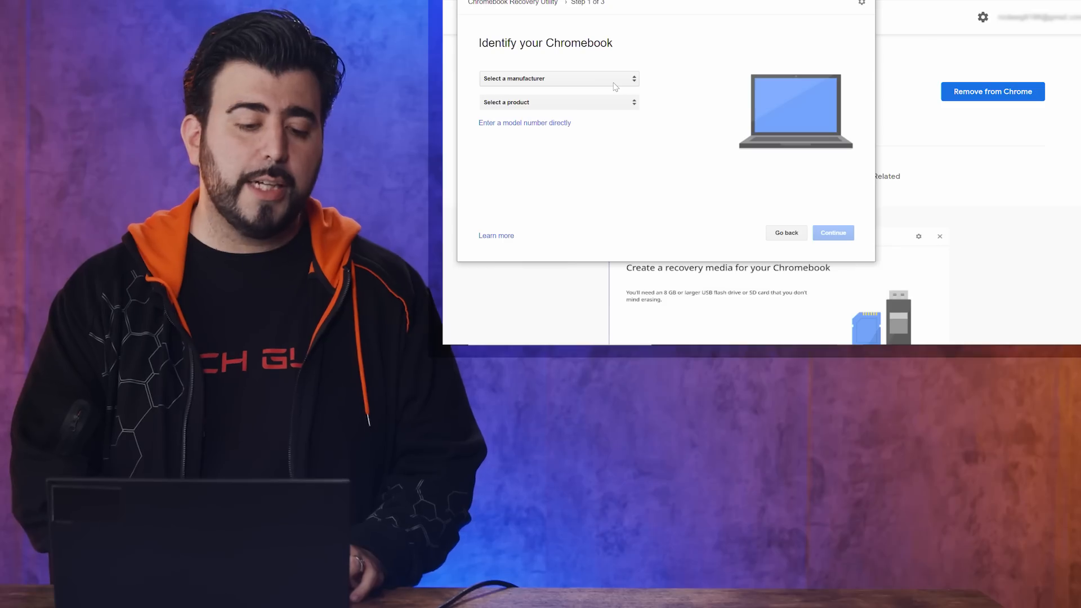
click(558, 78)
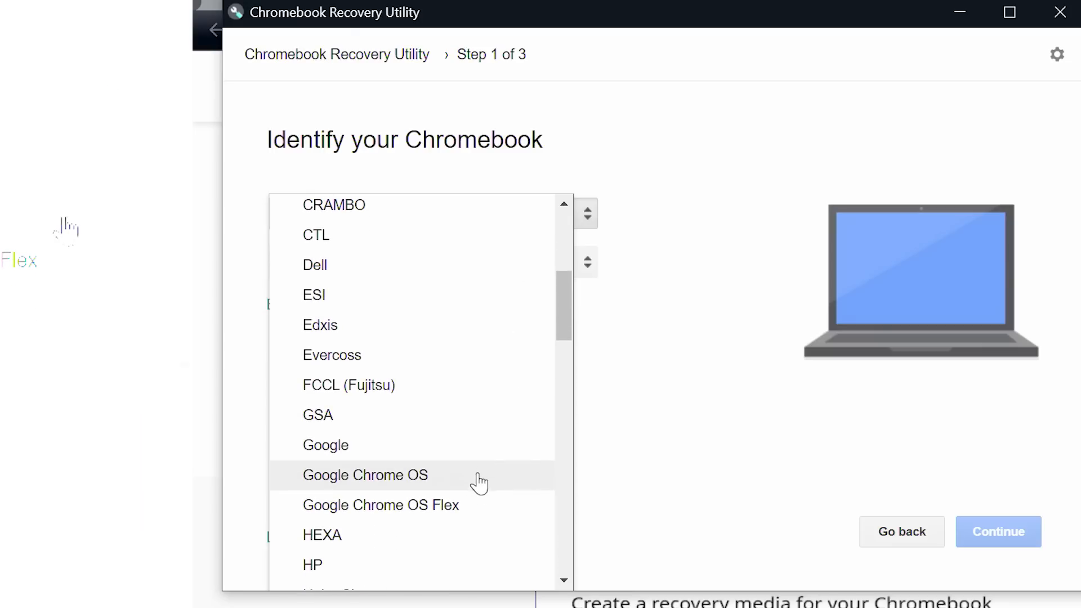
click(381, 505)
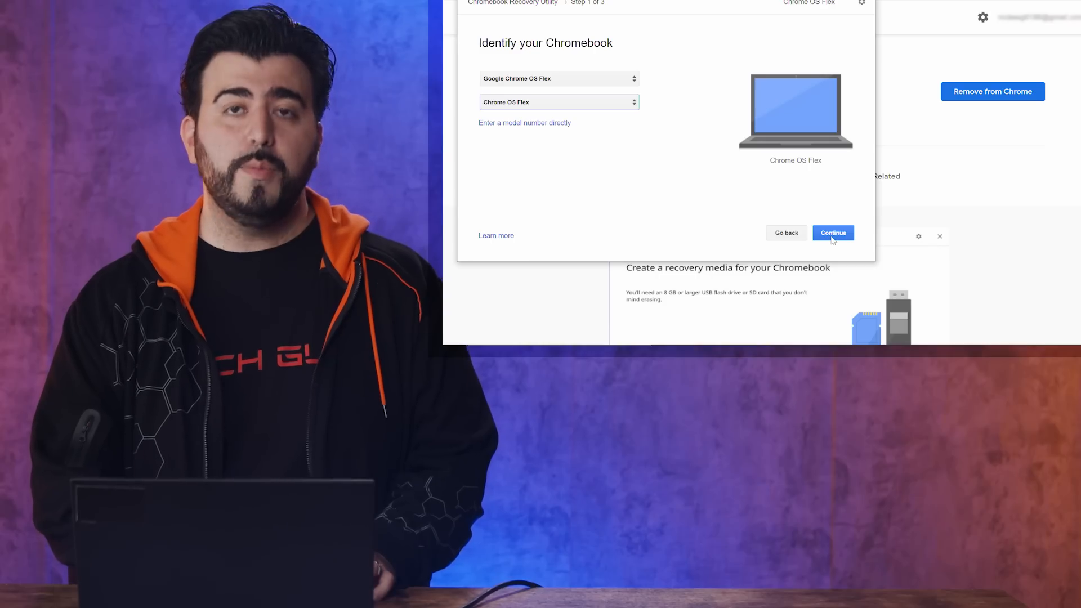
click(833, 232)
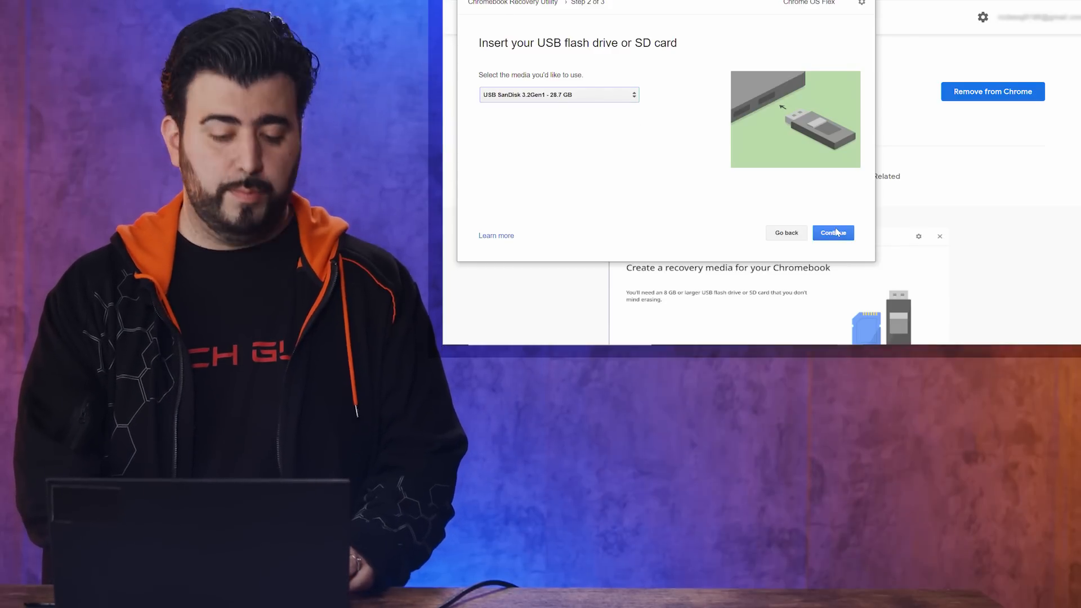
- Target the 28.7 GB SanDisk USB drive and begin writing the recovery image with Create now
click(832, 232)
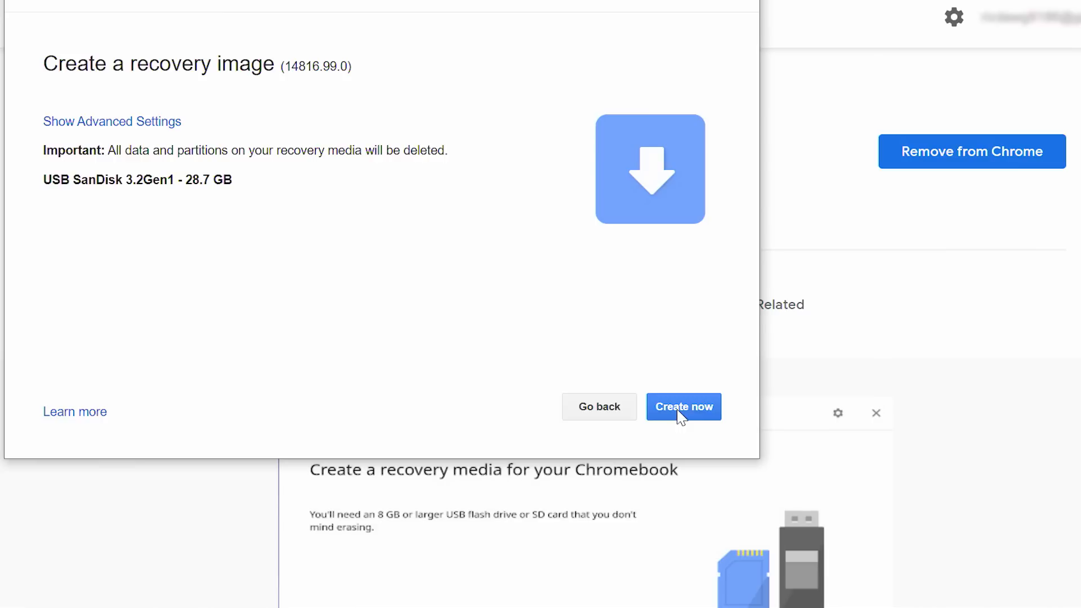
click(683, 407)
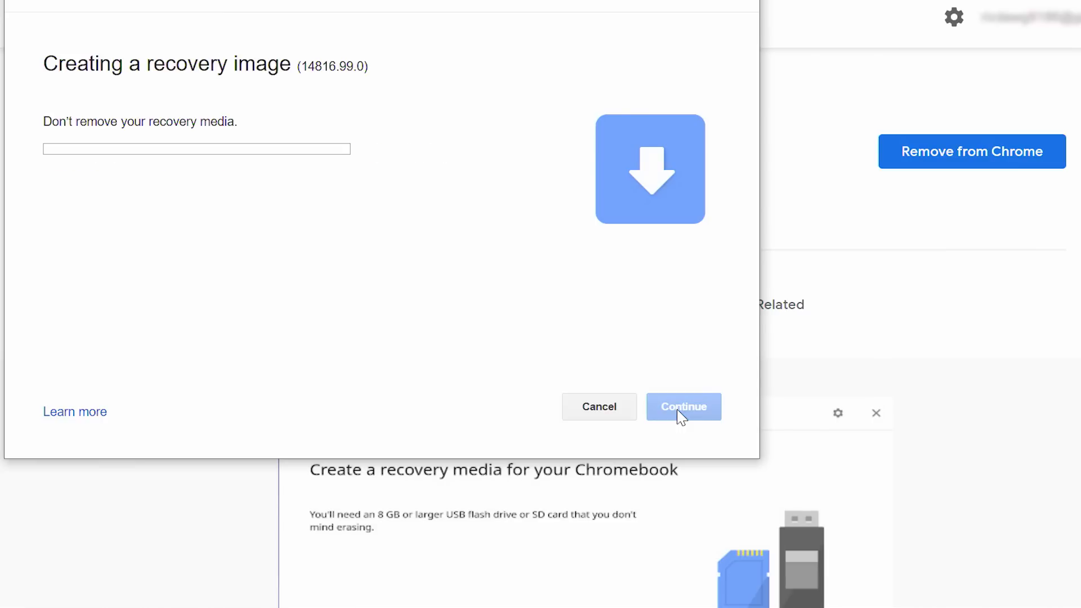
click(683, 407)
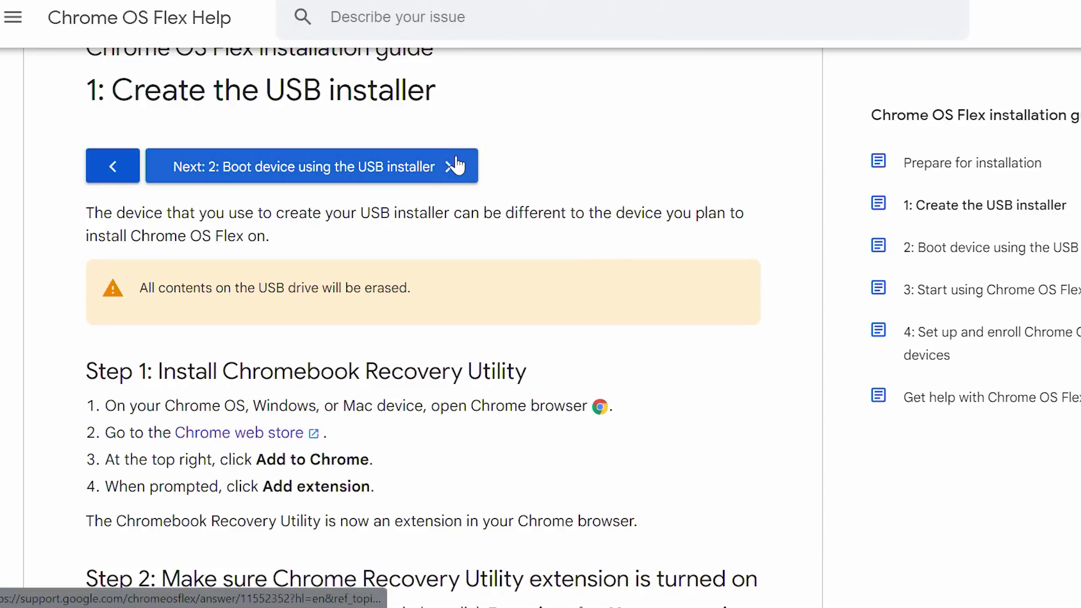
- Advance the guide to step 2, Boot device using the USB installer
click(311, 167)
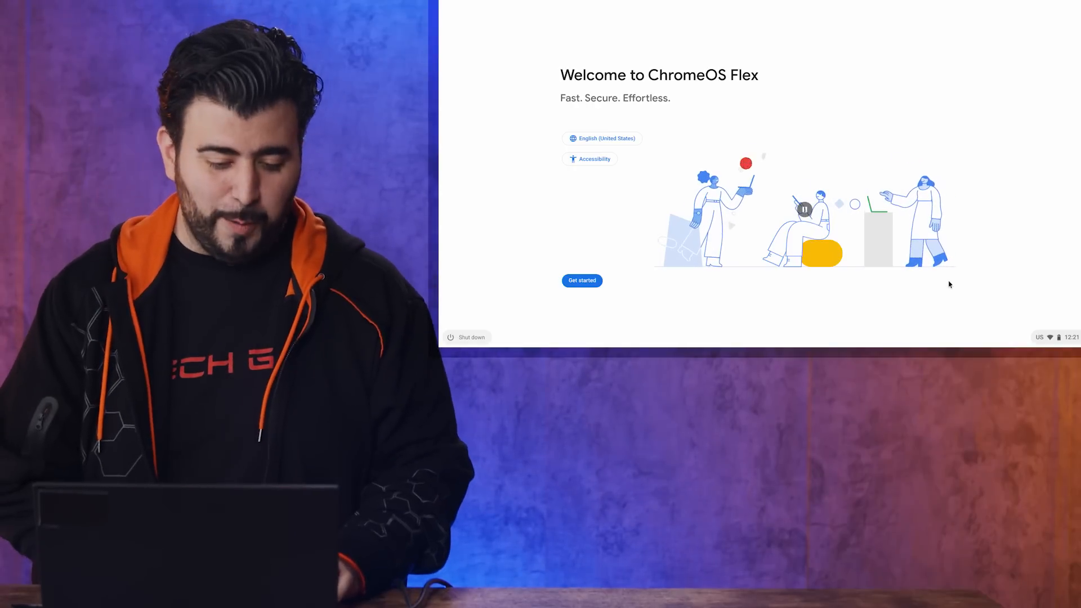
- Choose to install ChromeOS Flex to the hard drive and confirm erasing the entire disk
click(582, 281)
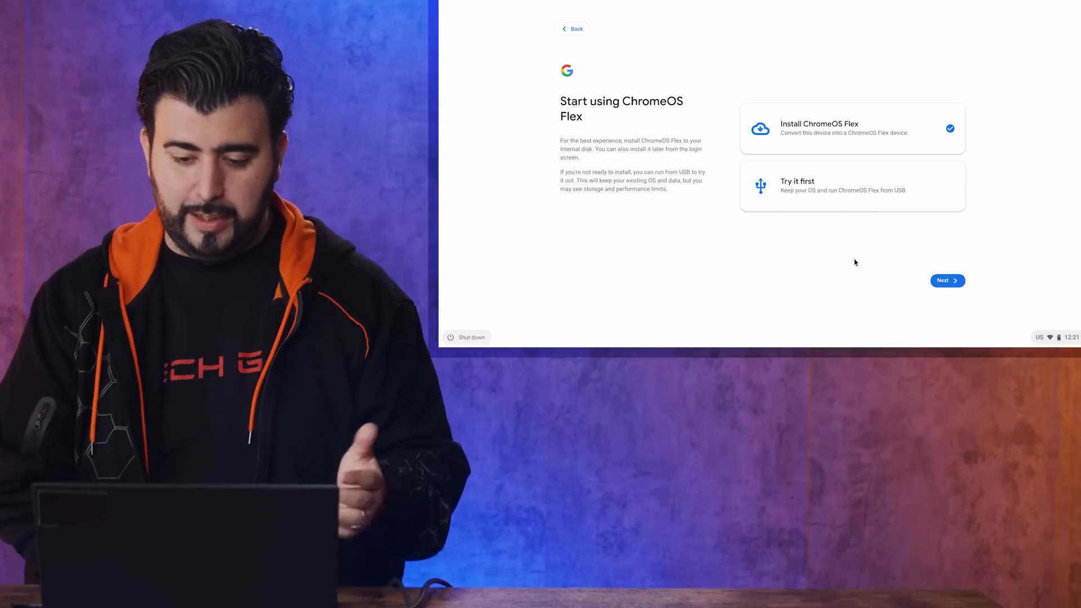
click(947, 281)
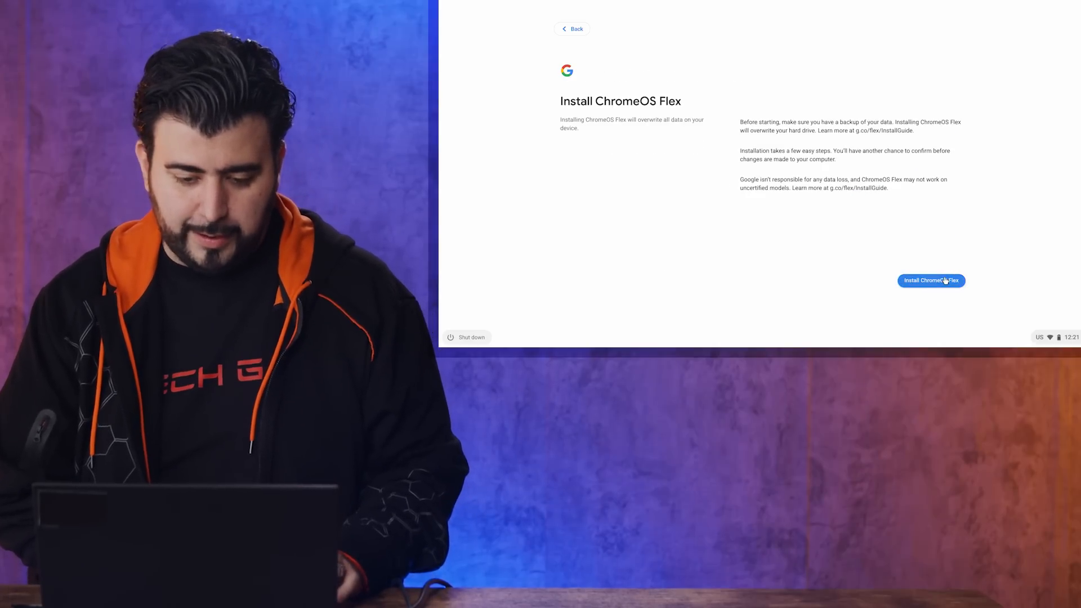
click(932, 280)
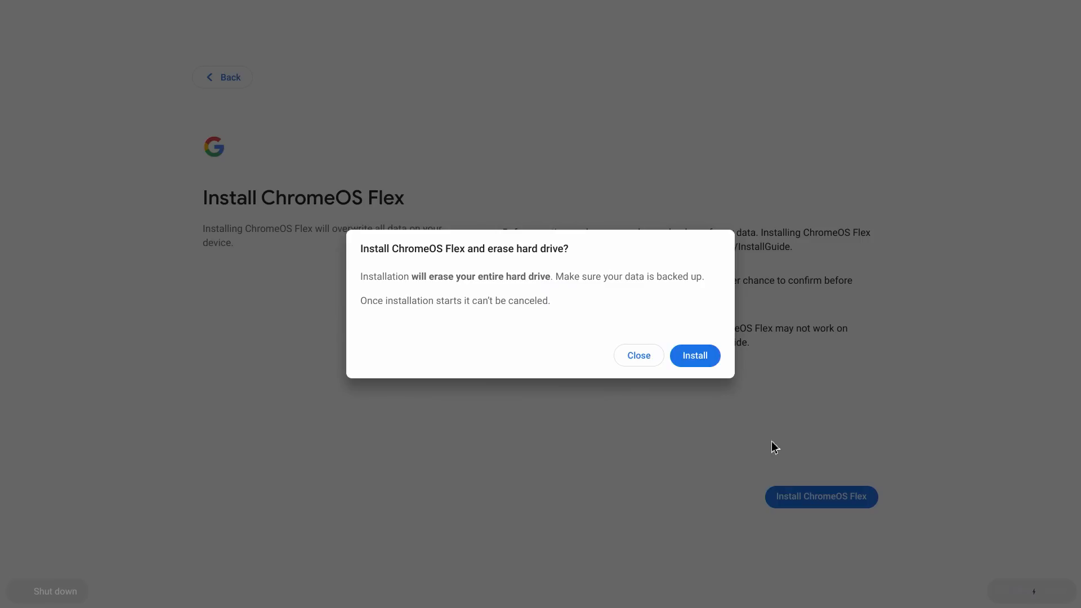
click(695, 355)
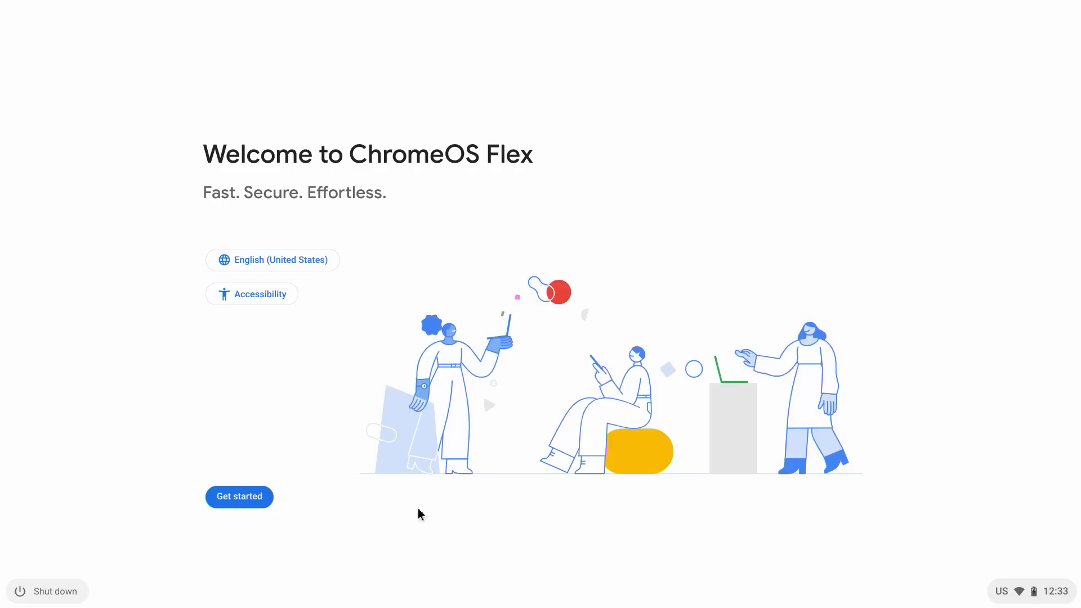
- Start setup, continue past Connect to network, and accept Google's terms of service
click(239, 497)
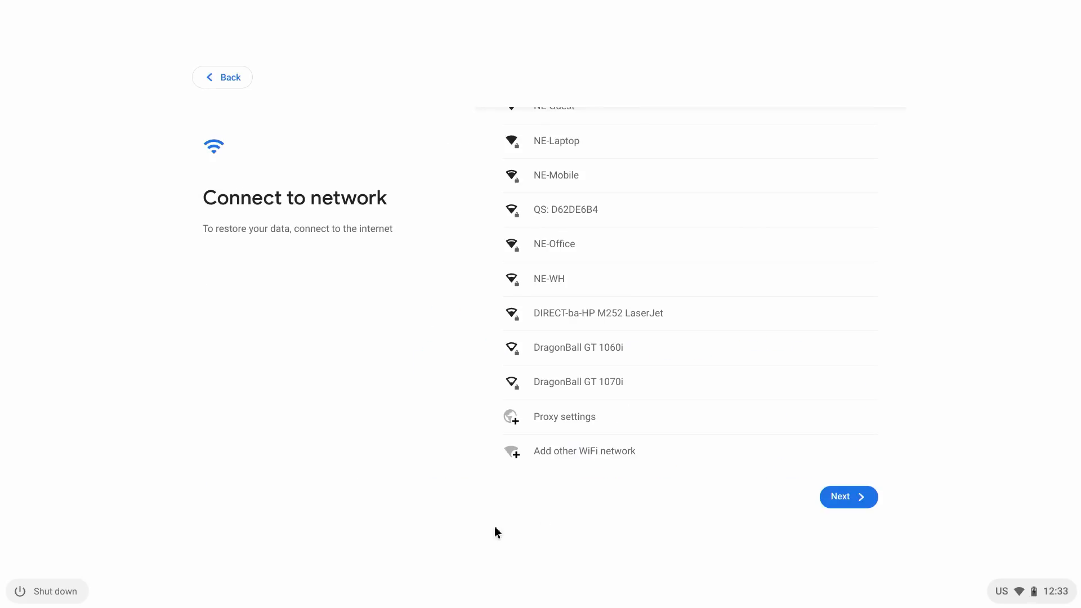
click(846, 497)
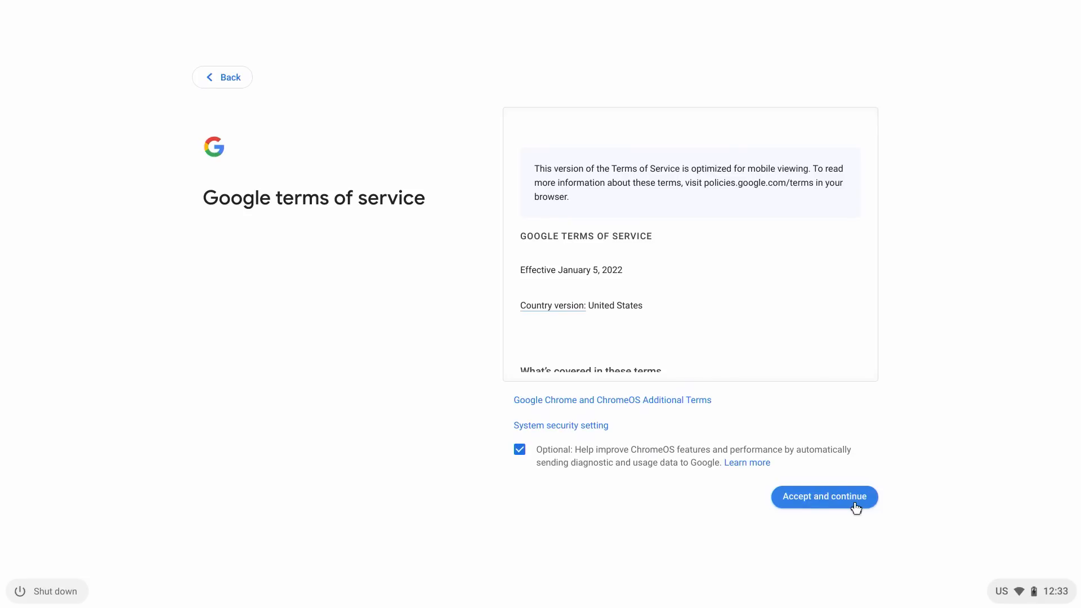
click(824, 497)
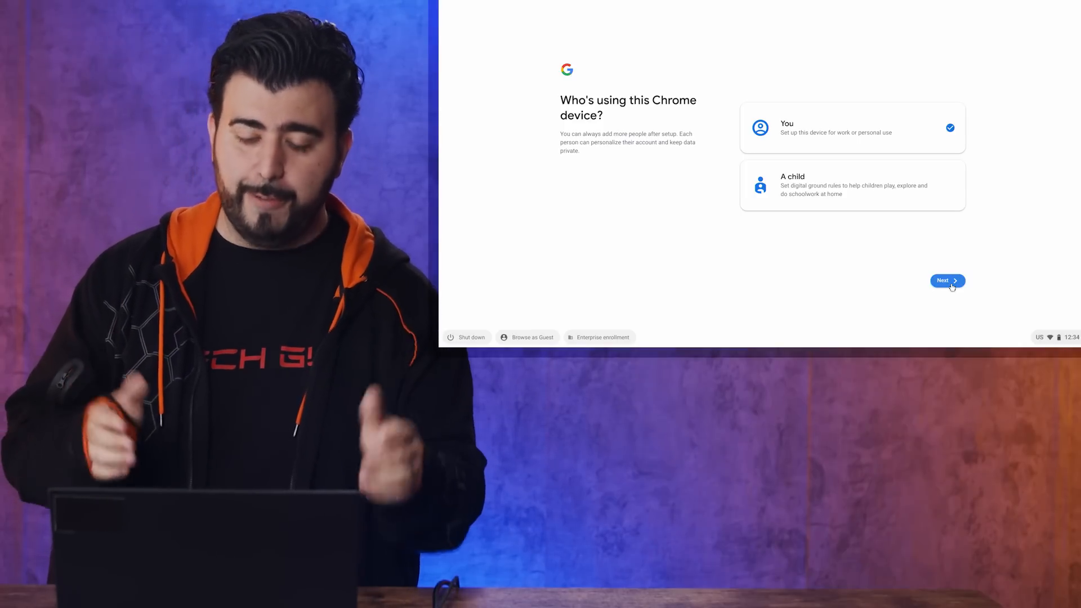
- Choose personal use, sign in with the Google account email, and accept syncing apps and settings
click(947, 280)
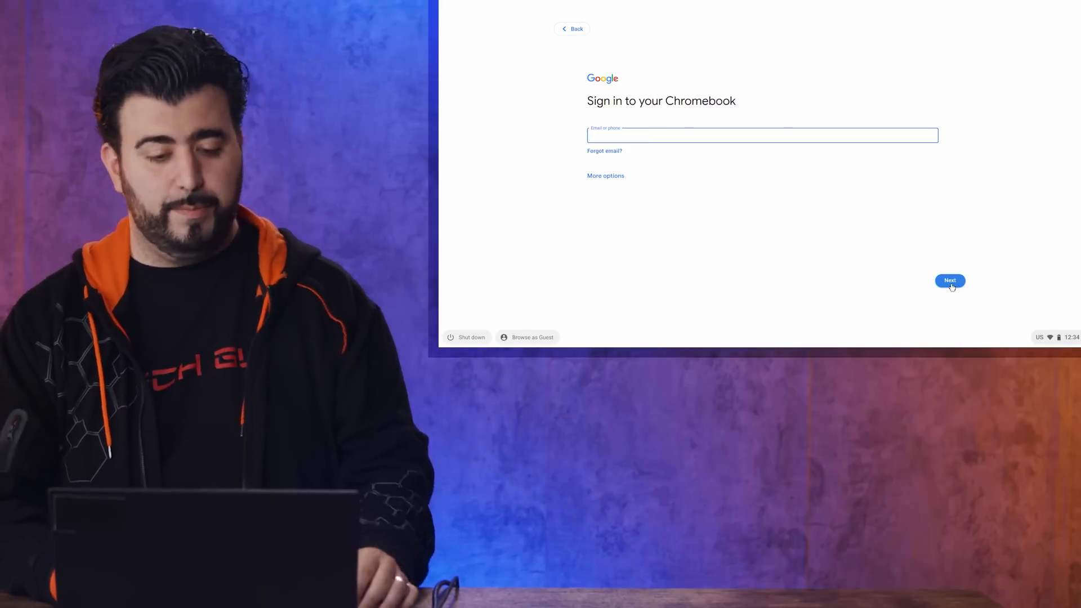
click(950, 280)
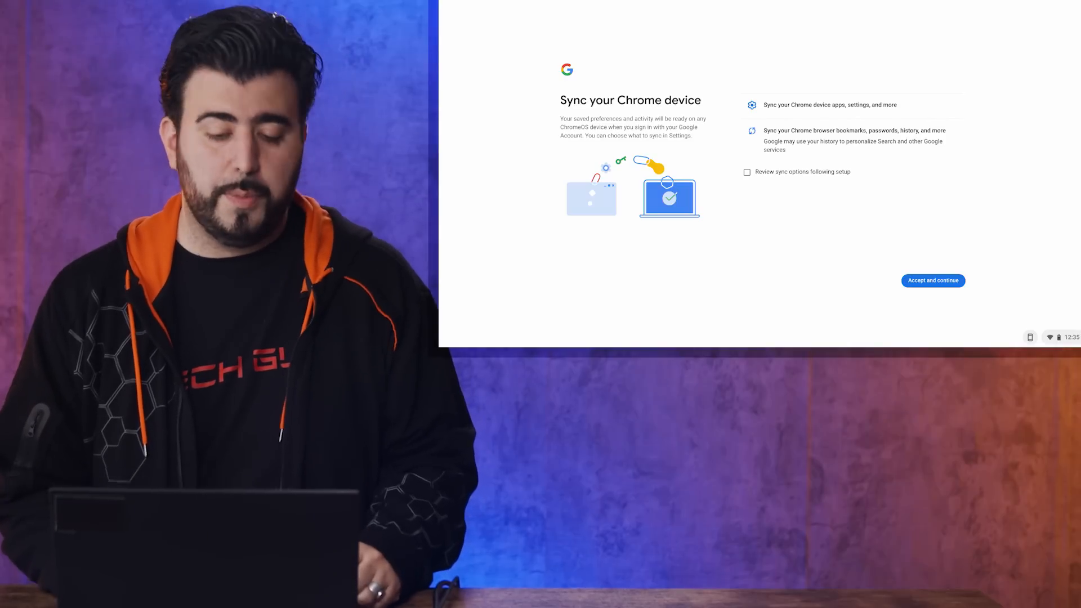
click(933, 281)
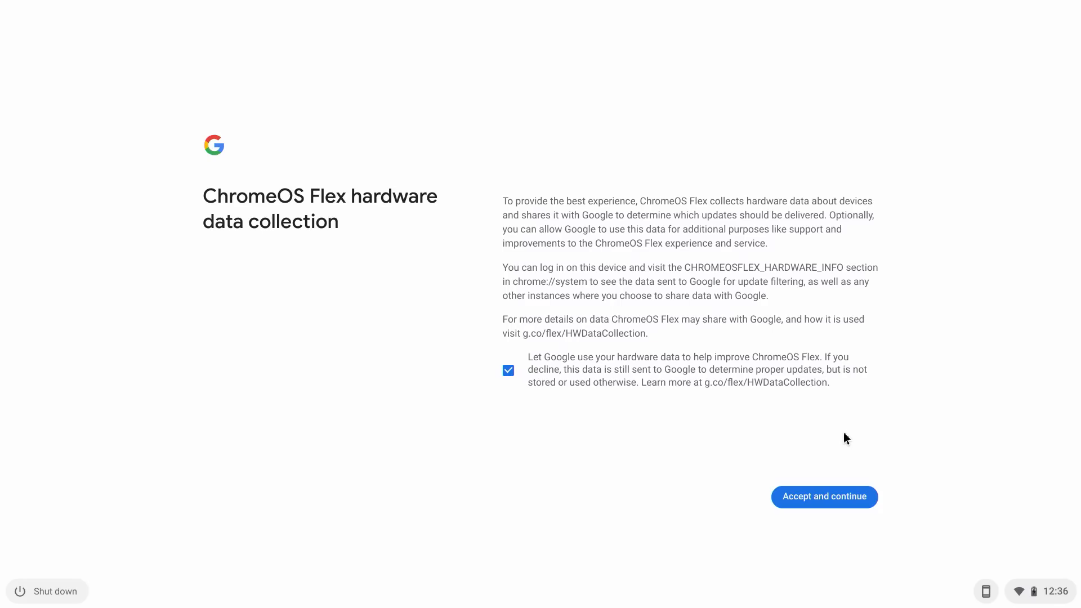
- Accept hardware data collection, agree to Assistant context and Hey Google, skip phone connection, reach the desktop
click(824, 496)
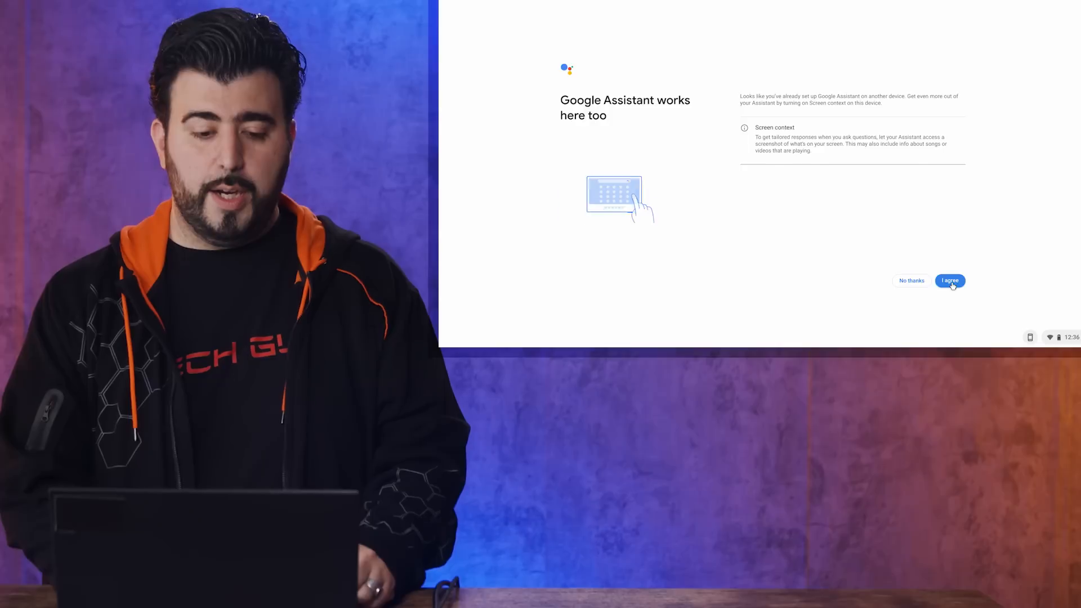
click(950, 281)
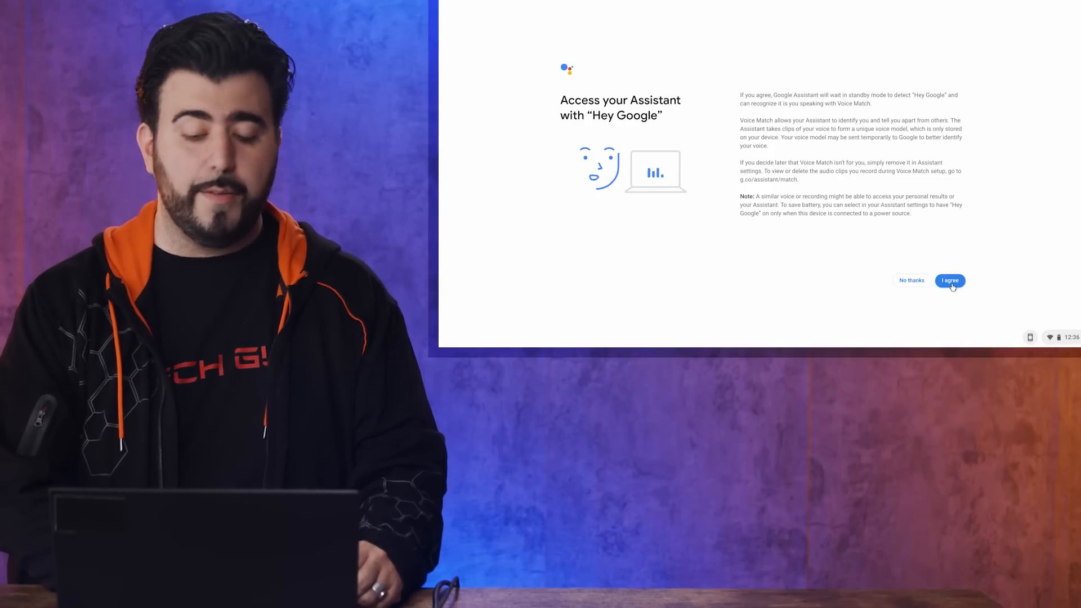
click(949, 281)
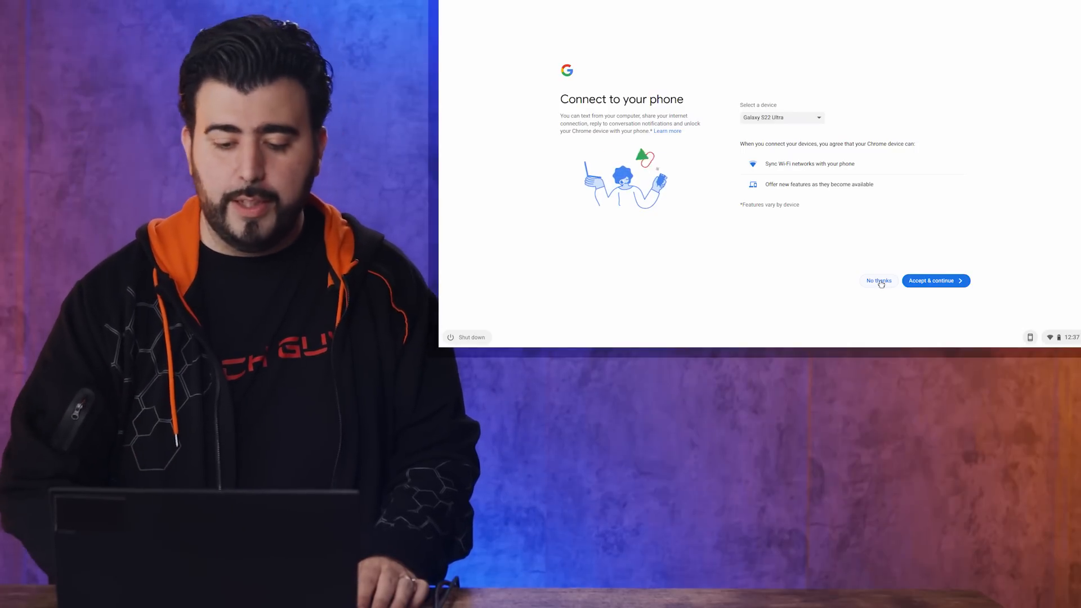
click(935, 280)
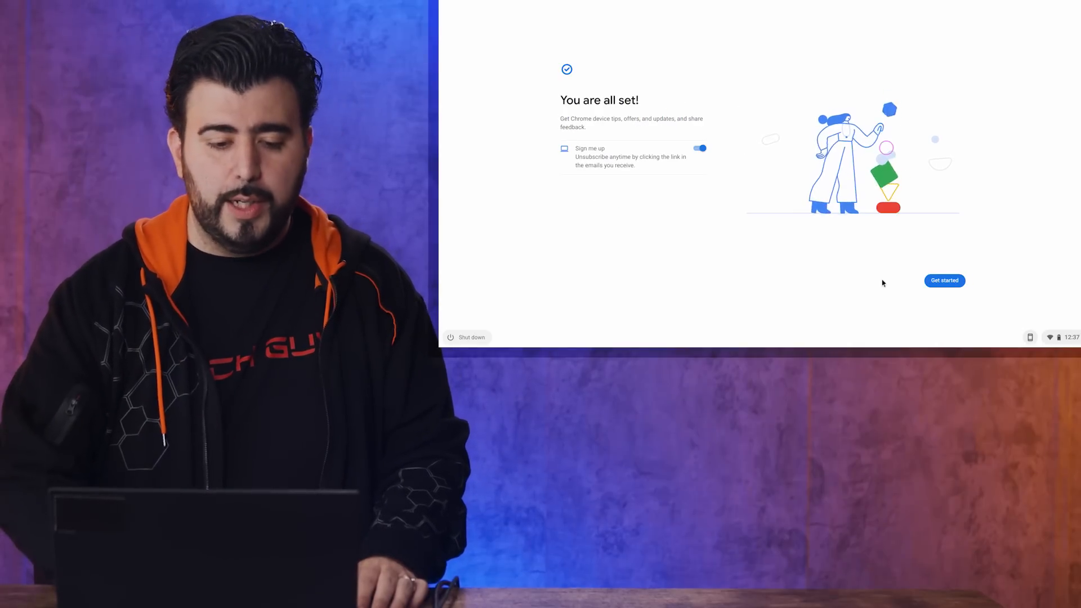
click(944, 281)
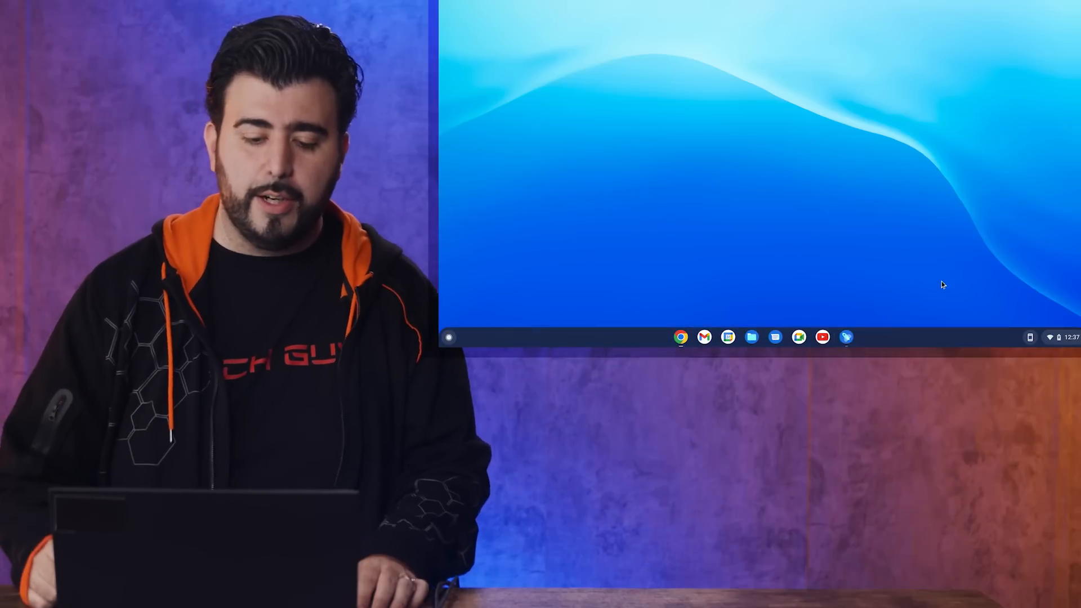
- Dismiss the welcome app, then launch Google Calendar and YouTube from the shelf
click(846, 337)
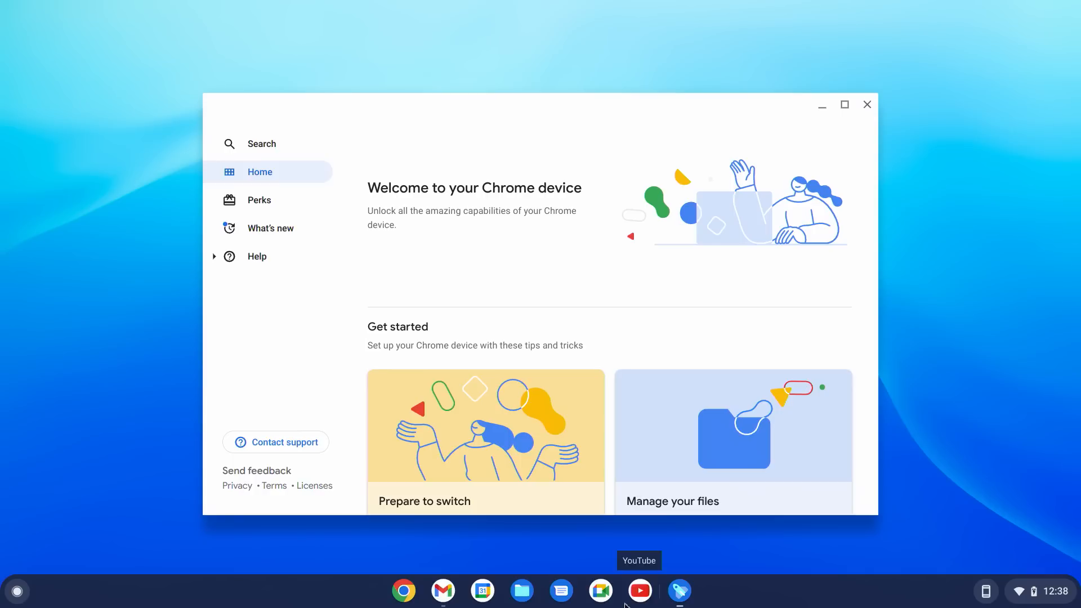
click(403, 591)
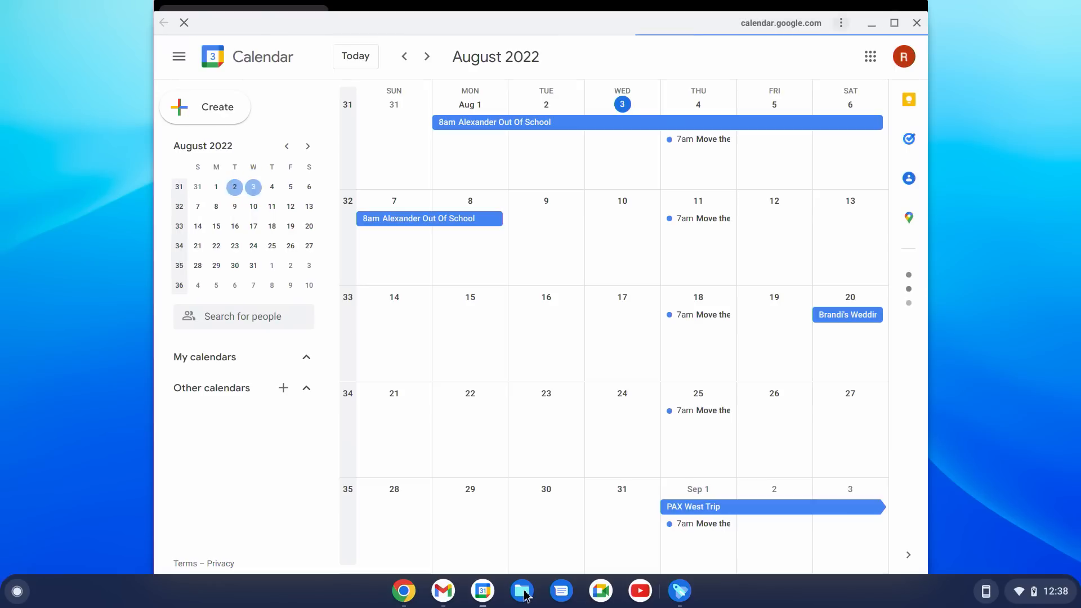
click(639, 591)
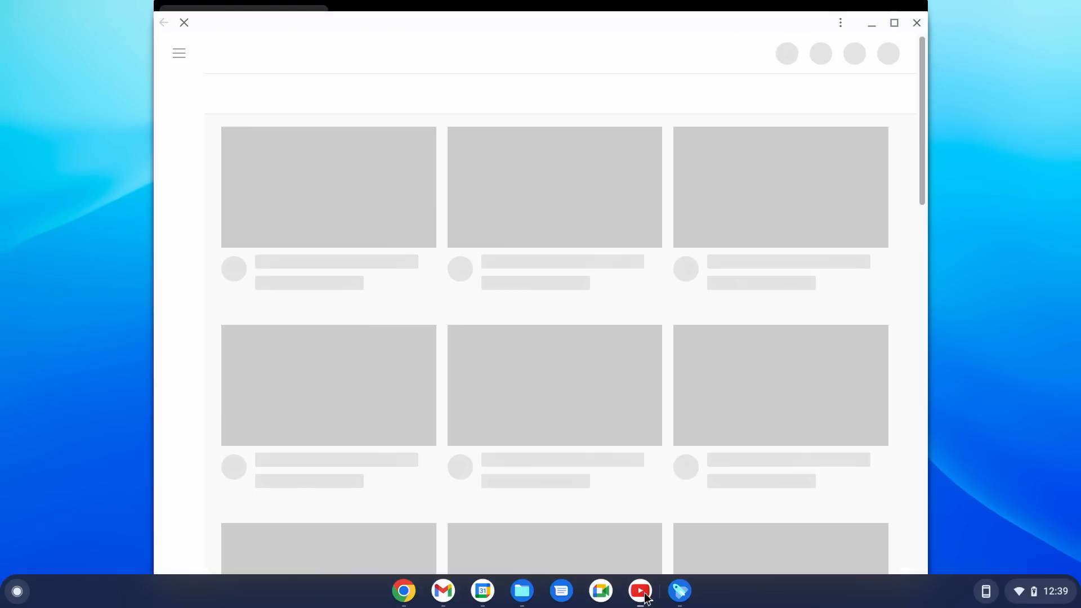
click(640, 591)
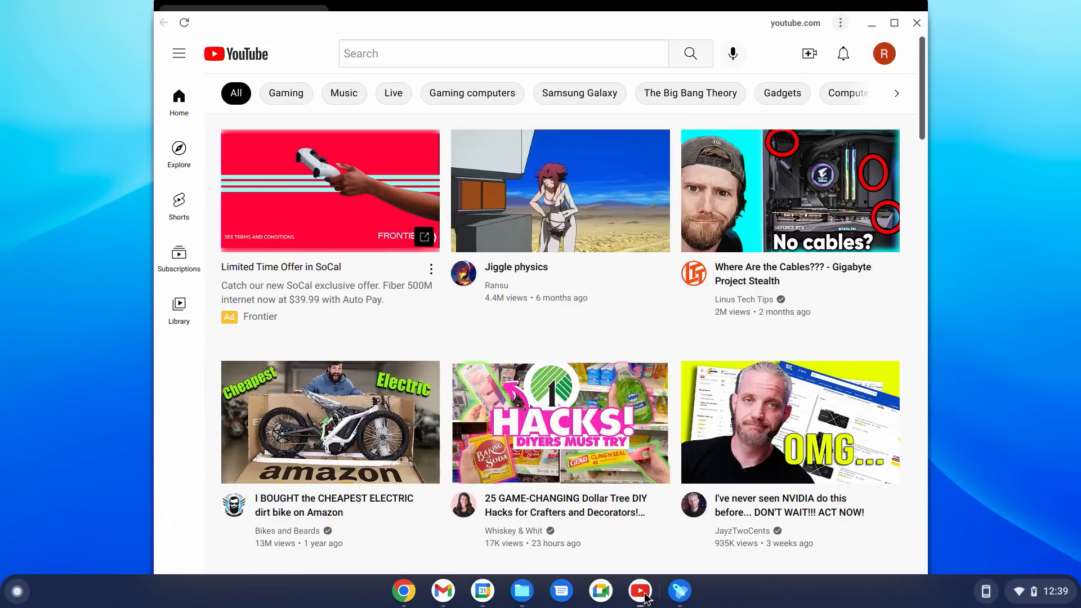